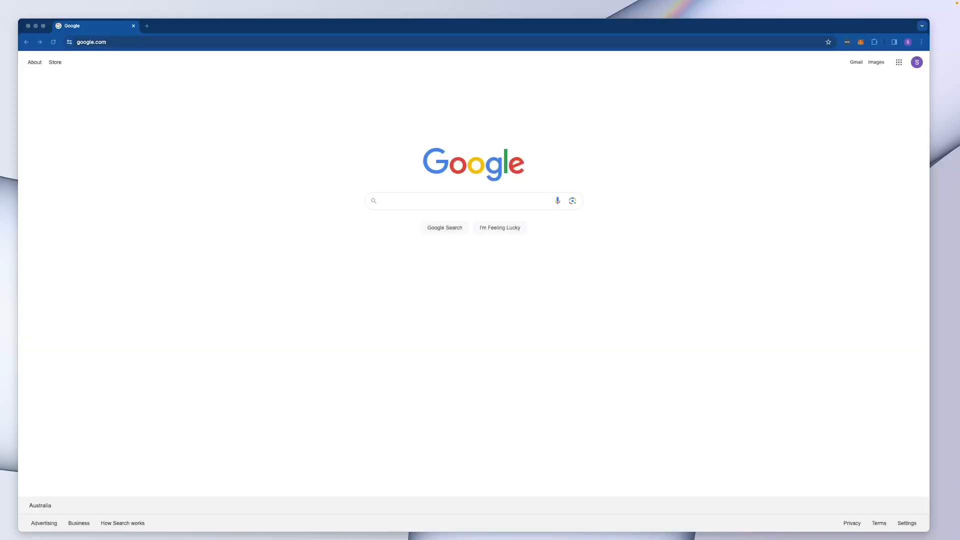
mouse_move(3, 3)
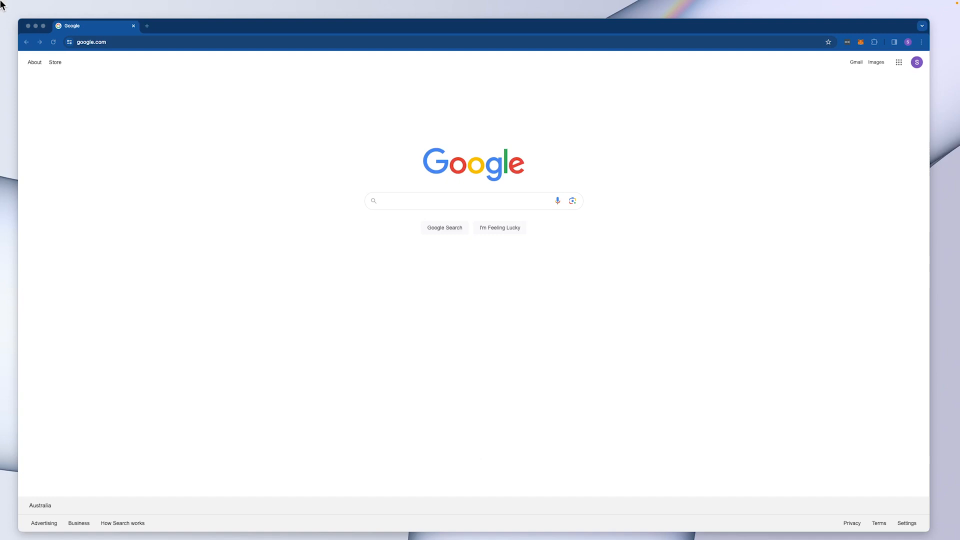
Go to subquery.foundation in the browser.
left_click(92, 42)
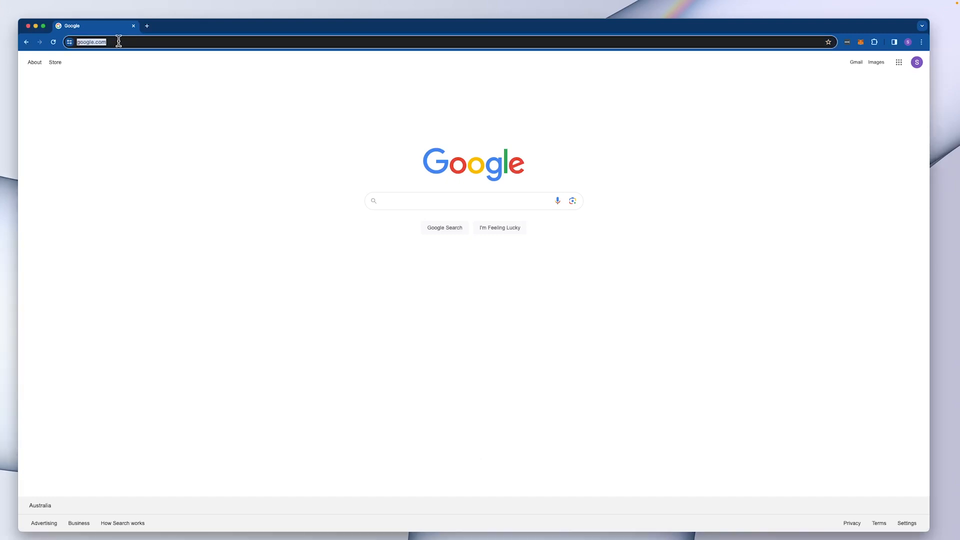
type("subquery.foundation")
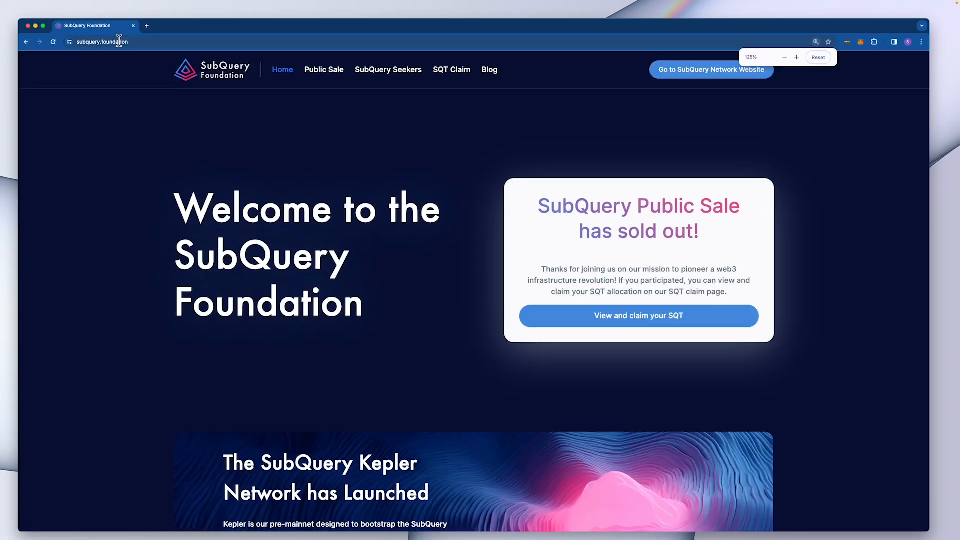
mouse_move(469, 84)
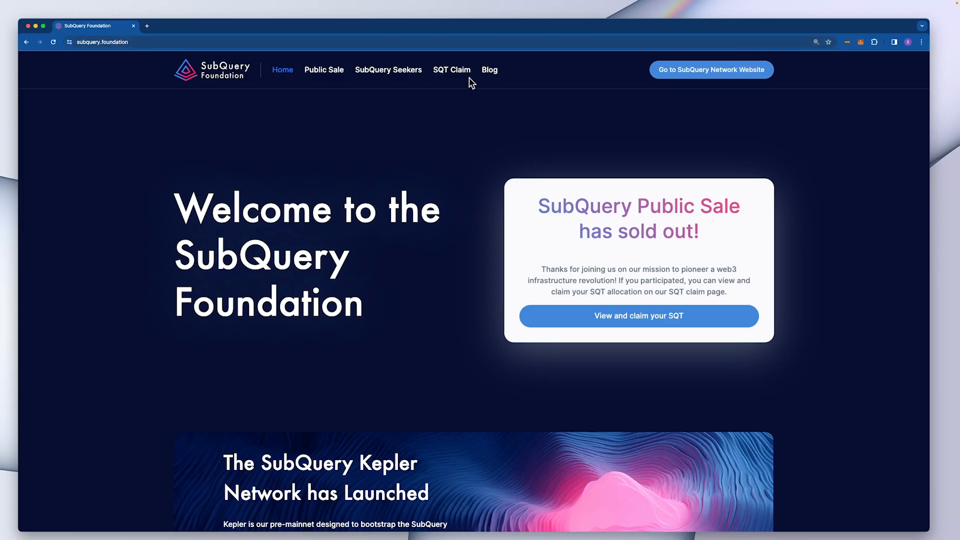
mouse_move(452, 69)
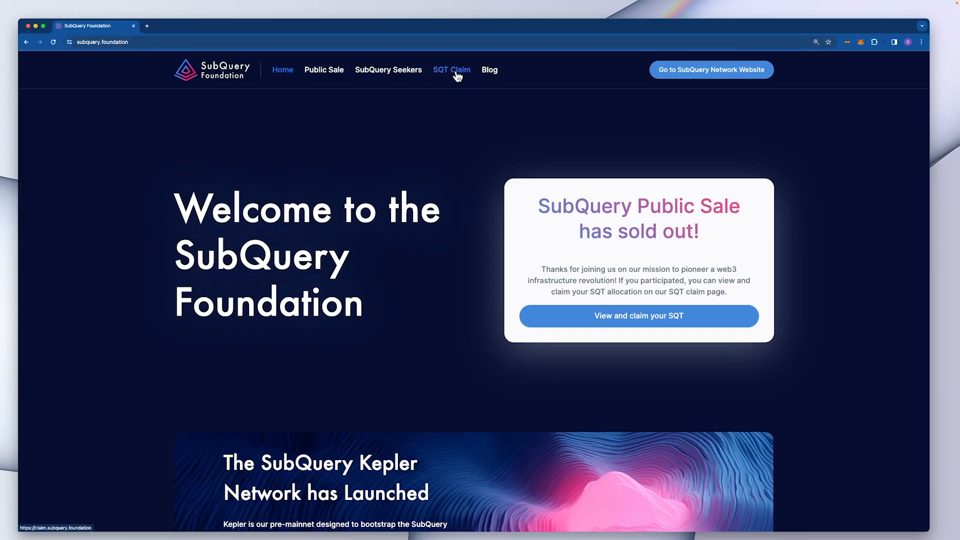
Go to the SQT Claim page and start Connect Wallet to list the wallet options.
left_click(451, 69)
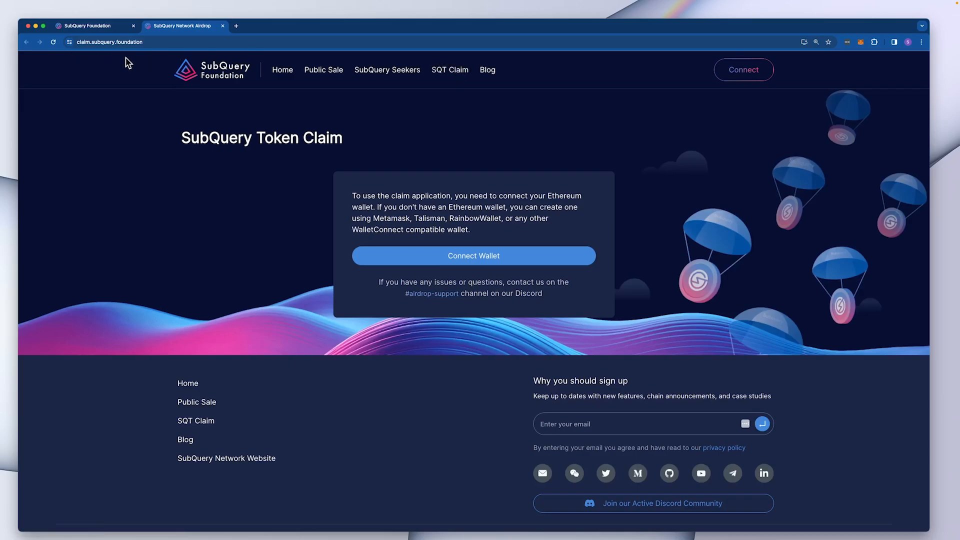
mouse_move(95, 59)
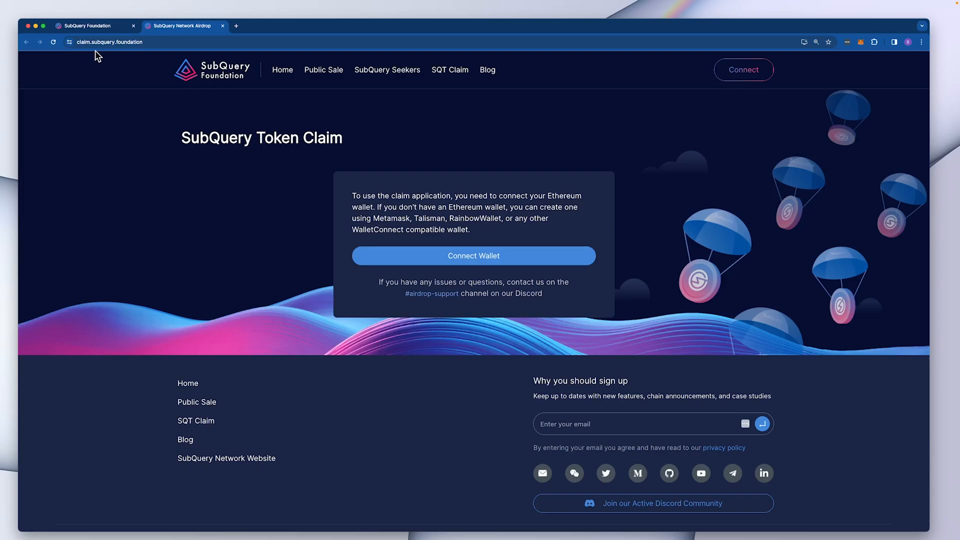
mouse_move(580, 241)
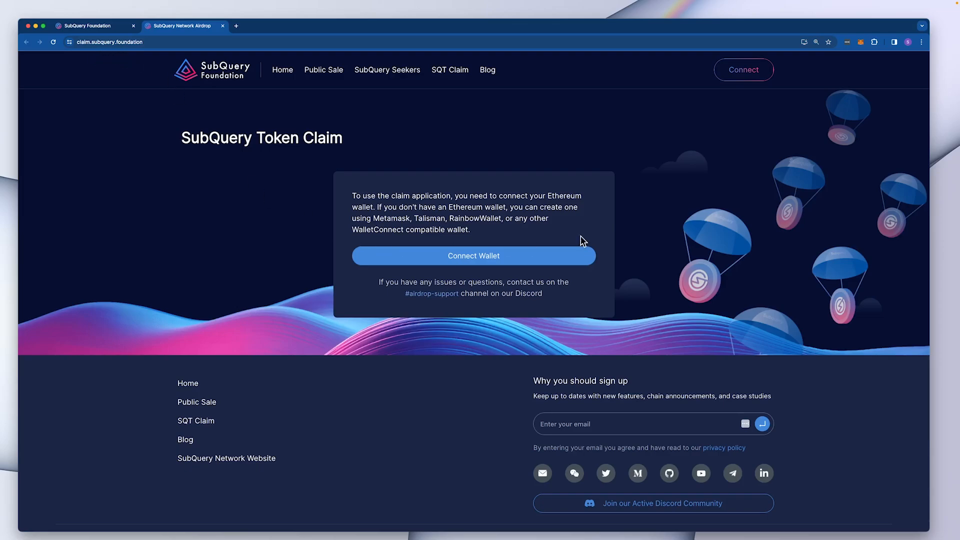
mouse_move(494, 255)
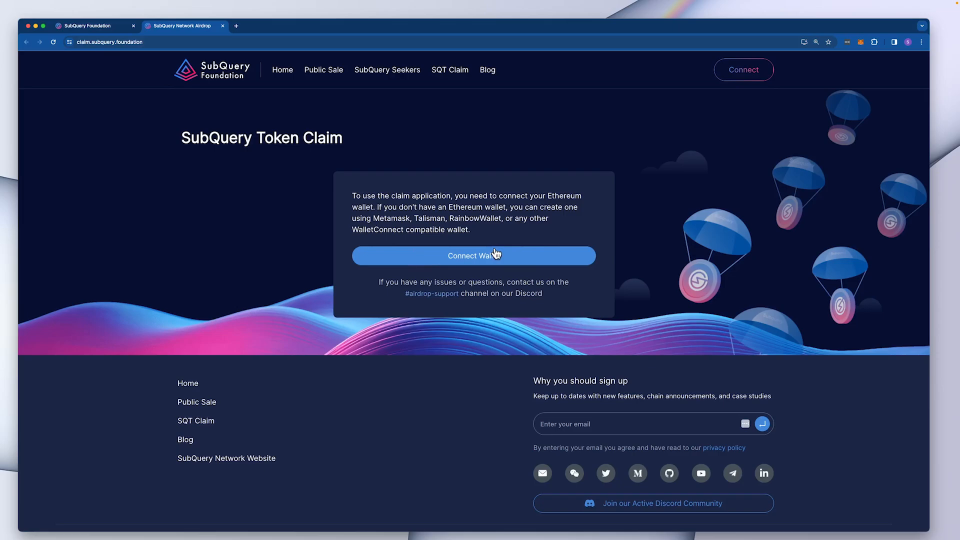
mouse_move(490, 257)
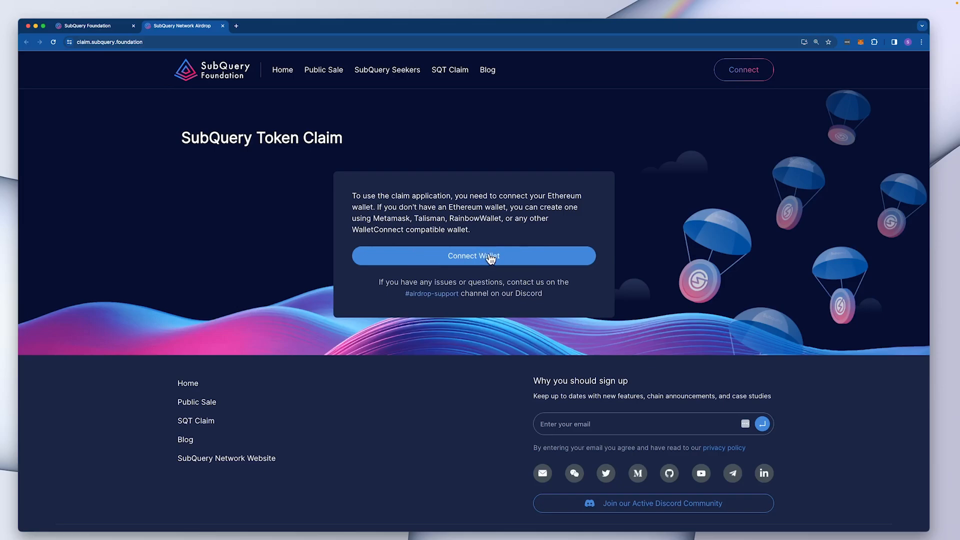
left_click(473, 255)
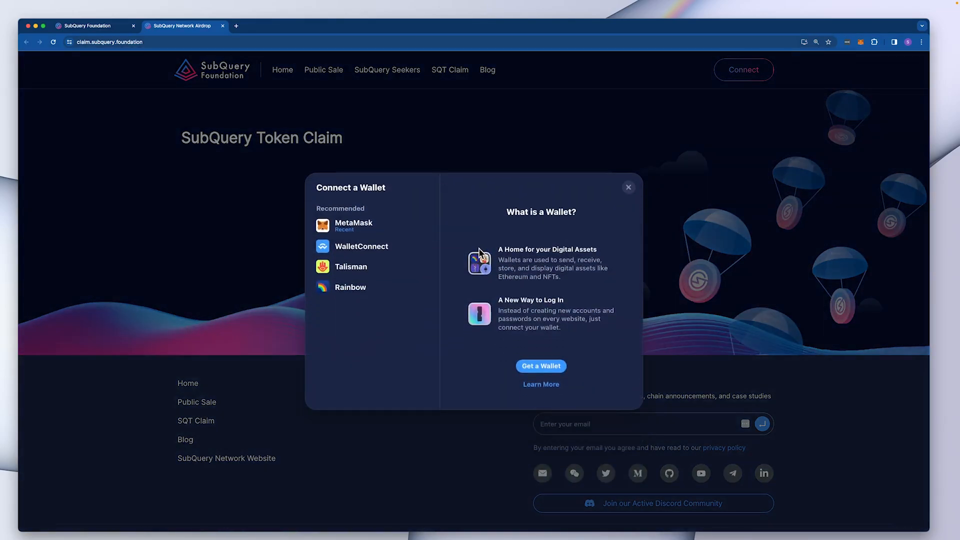
mouse_move(387, 317)
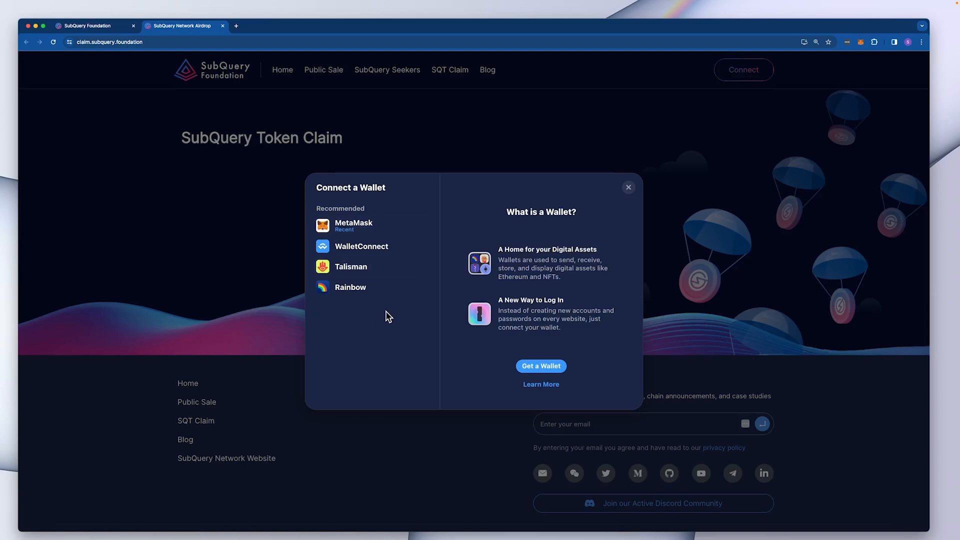
mouse_move(385, 230)
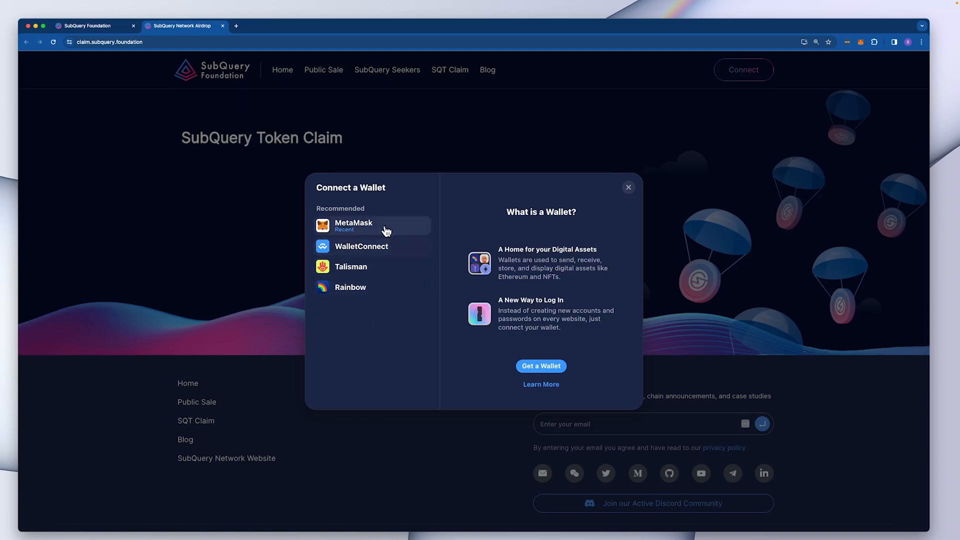
Choose MetaMask and continue with Account 1 selected.
left_click(354, 225)
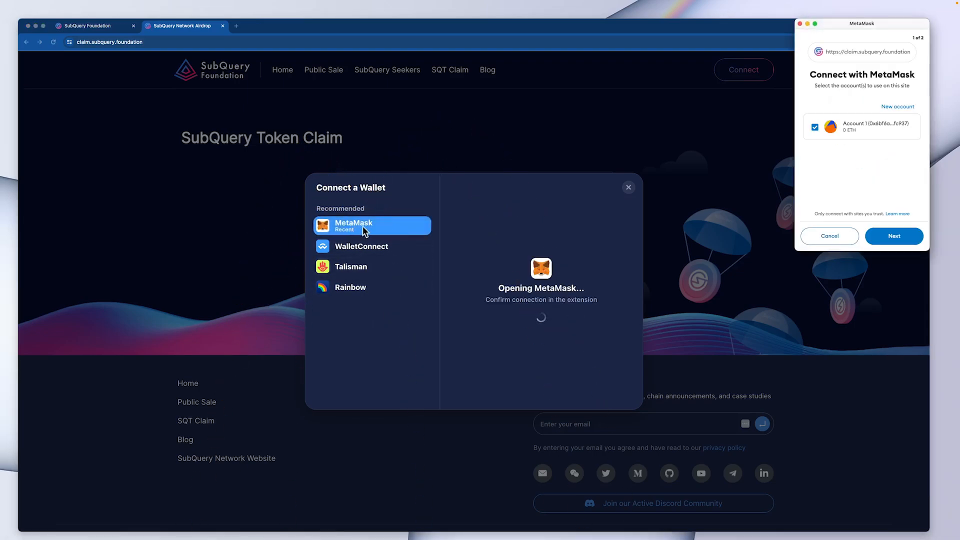
mouse_move(786, 239)
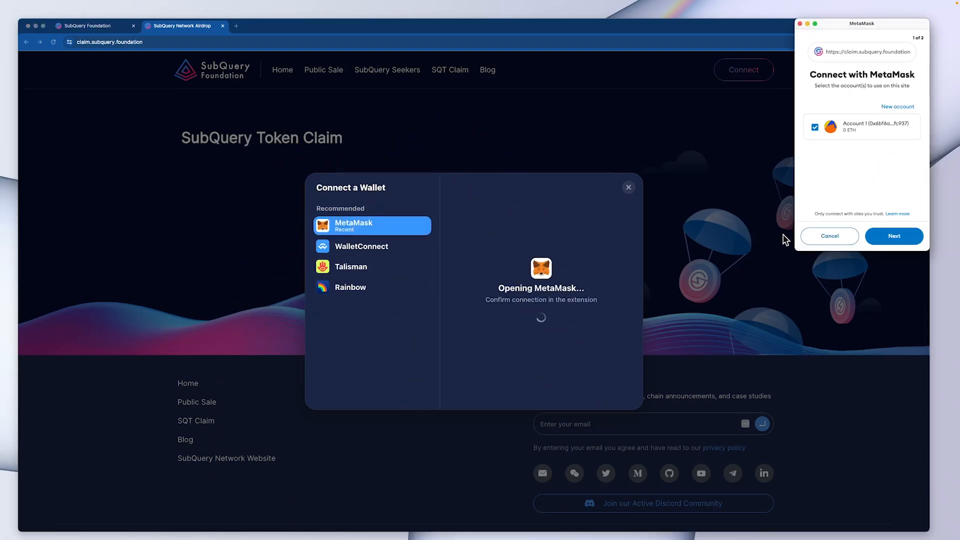
mouse_move(866, 177)
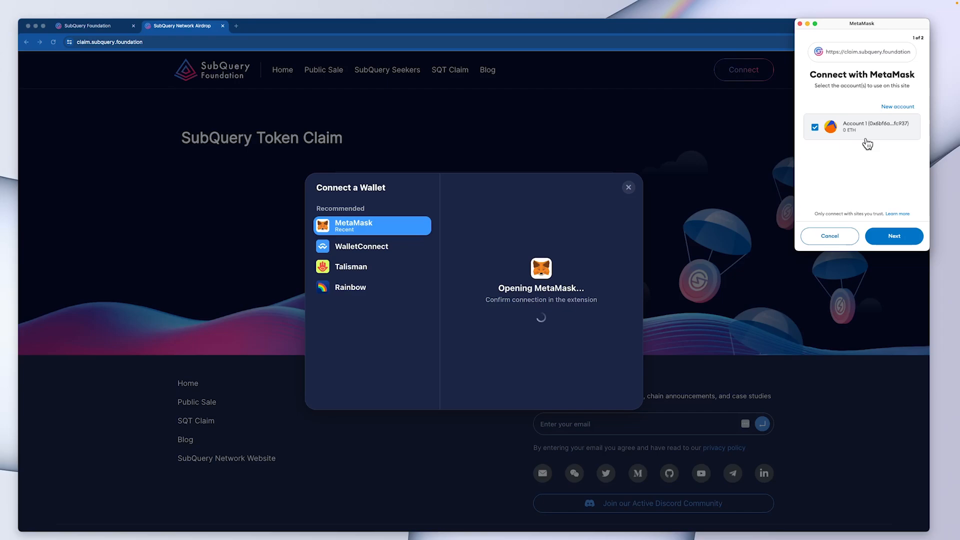
mouse_move(893, 235)
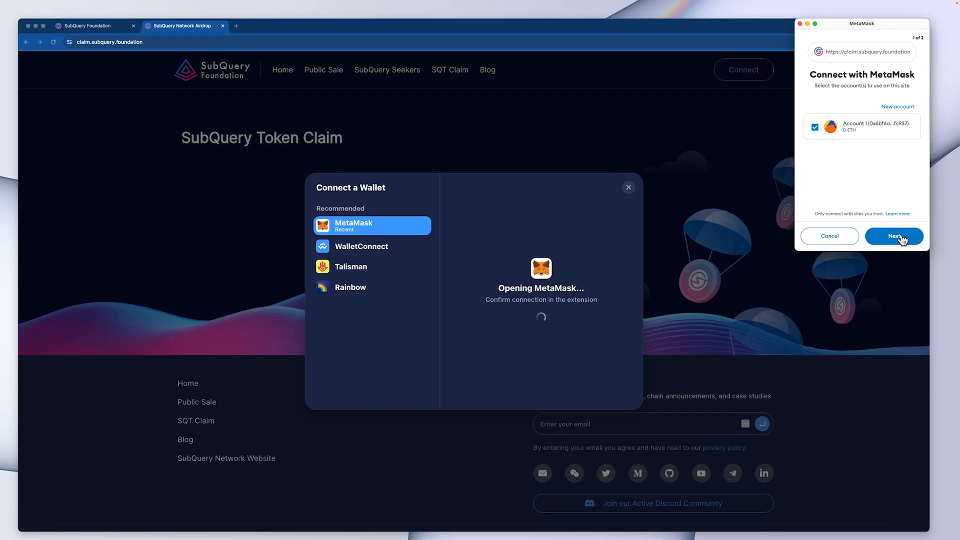
left_click(892, 236)
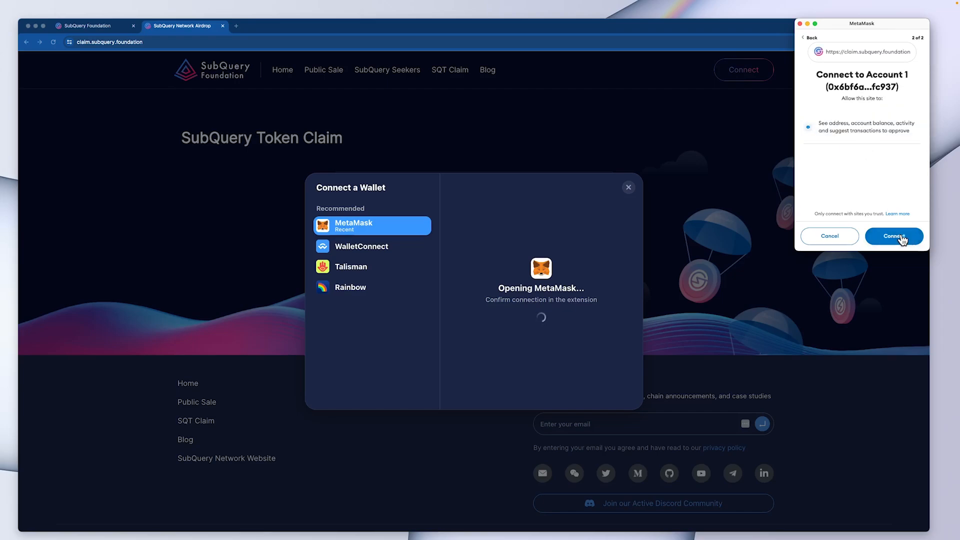
mouse_move(870, 171)
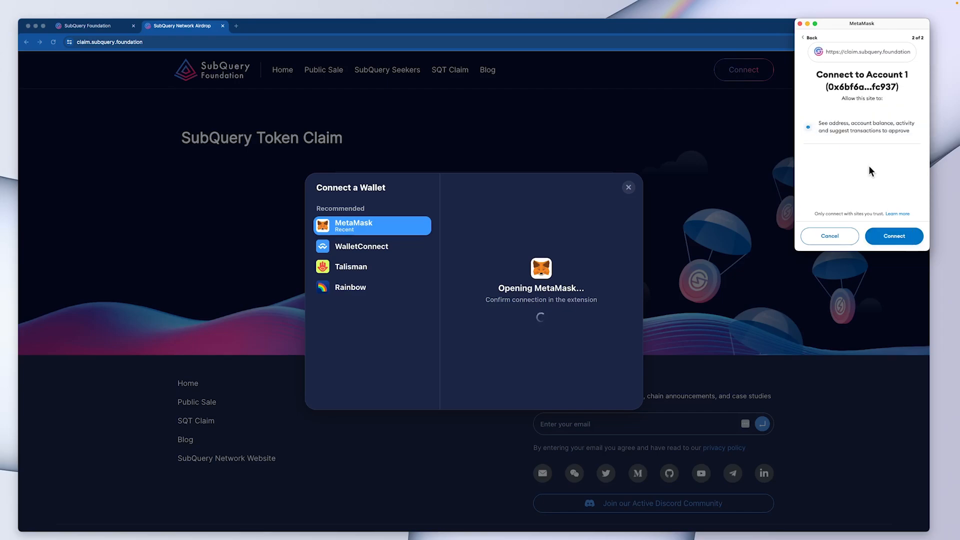
mouse_move(893, 236)
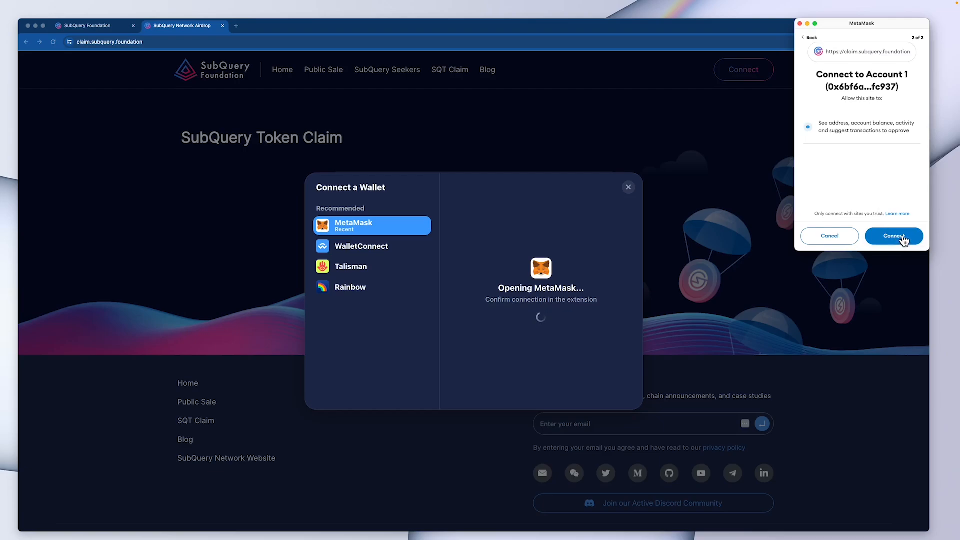
Connect Account 1 to the claim site and approve adding the Base network.
left_click(892, 236)
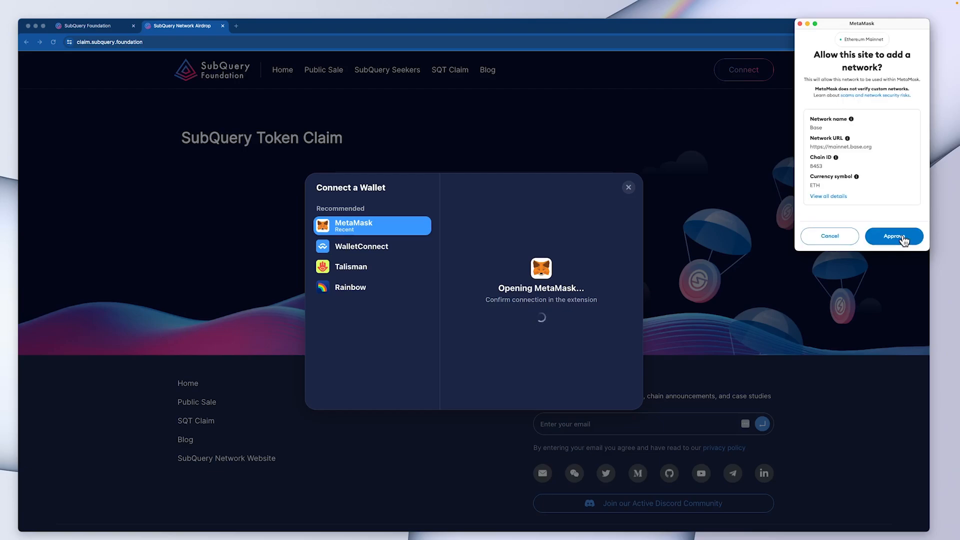
mouse_move(849, 69)
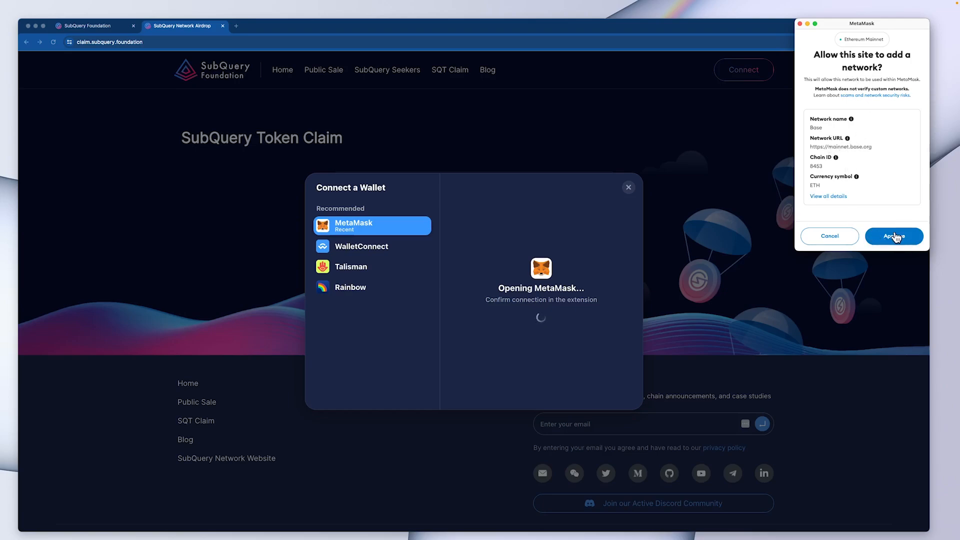
left_click(894, 236)
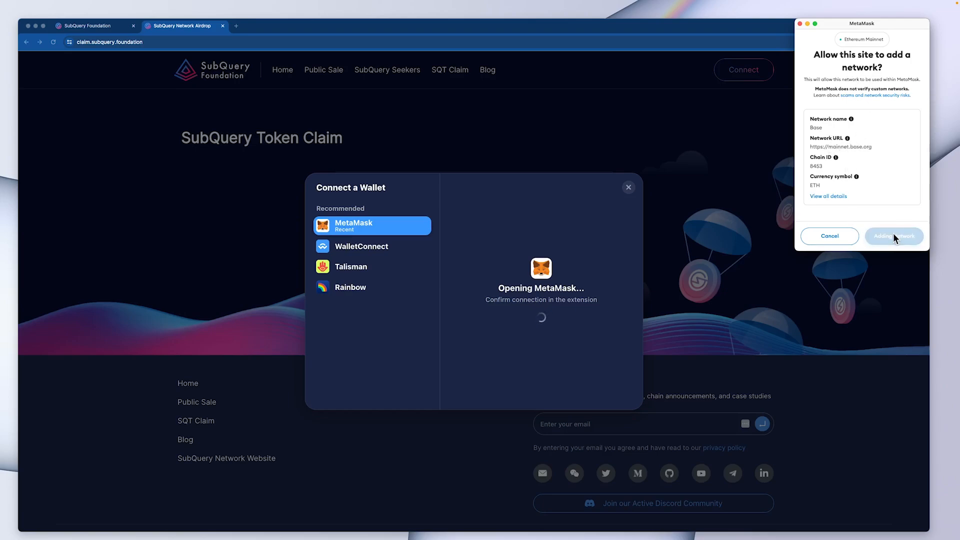
left_click(893, 236)
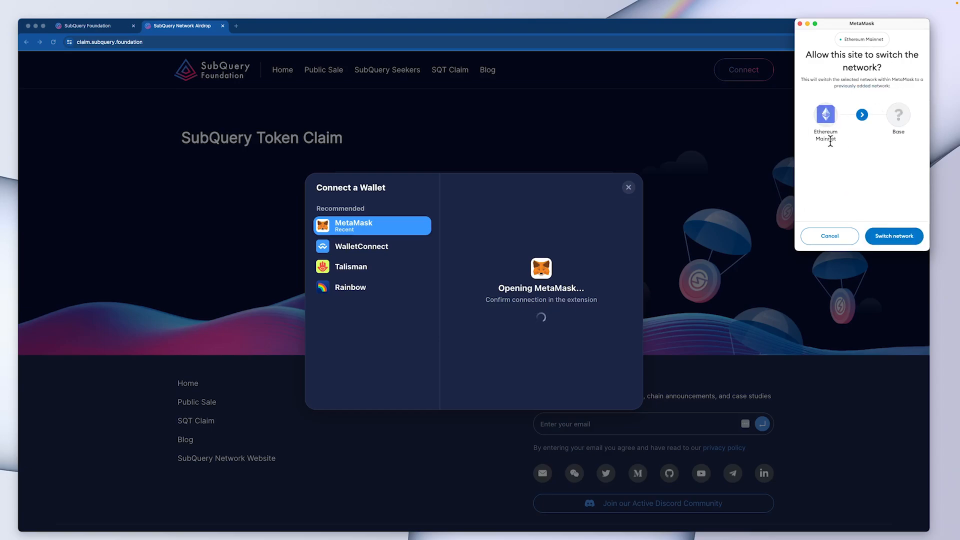
mouse_move(912, 120)
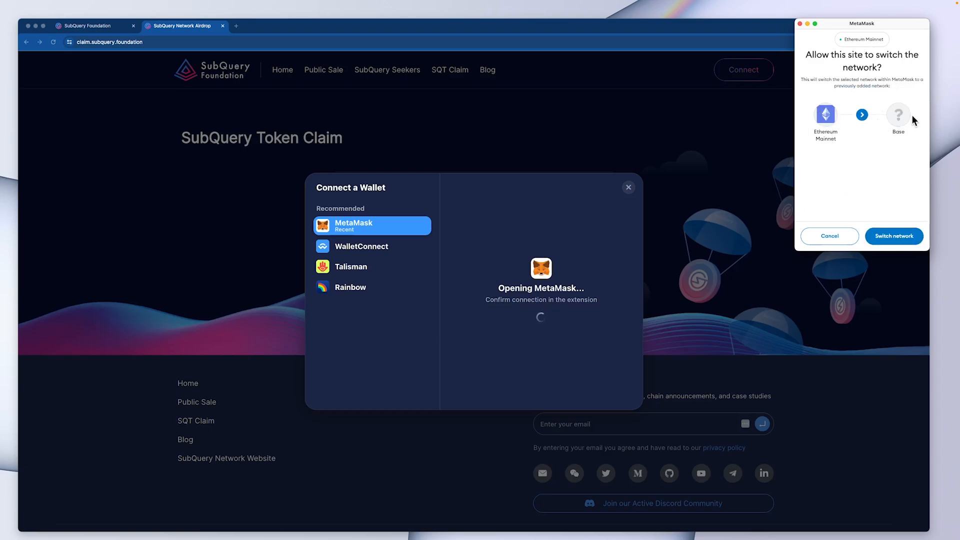
mouse_move(894, 236)
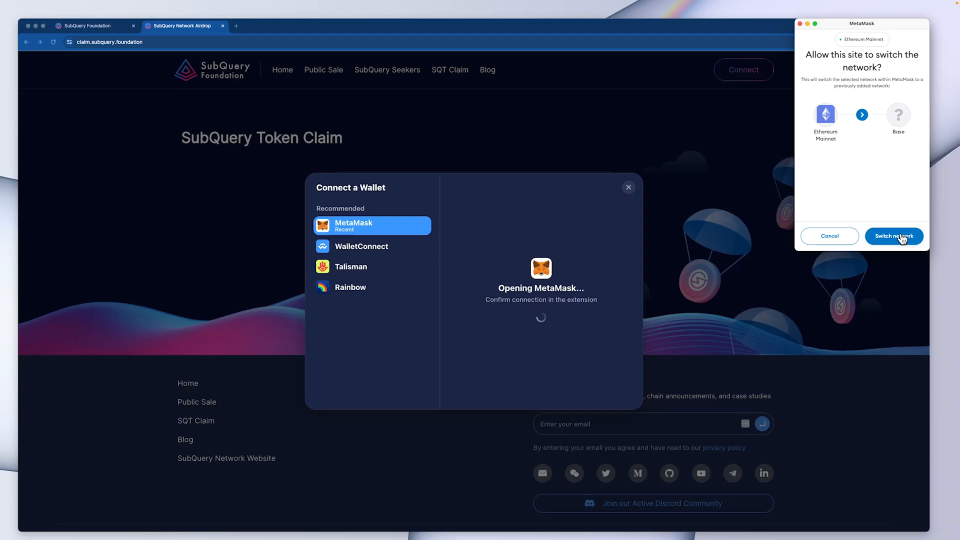
Switch MetaMask to Base, revealing the account's 0.0 SQT allocation with nothing claimable.
left_click(893, 236)
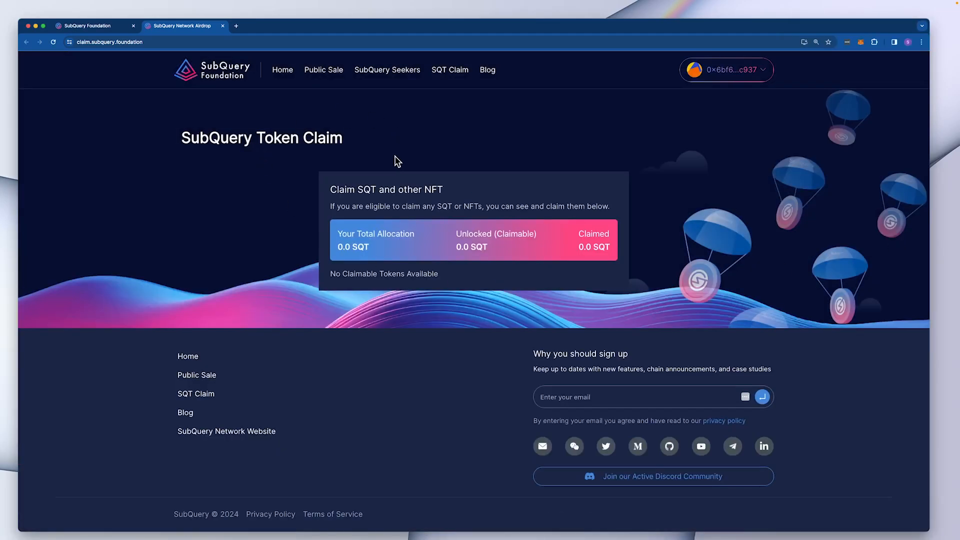
mouse_move(409, 272)
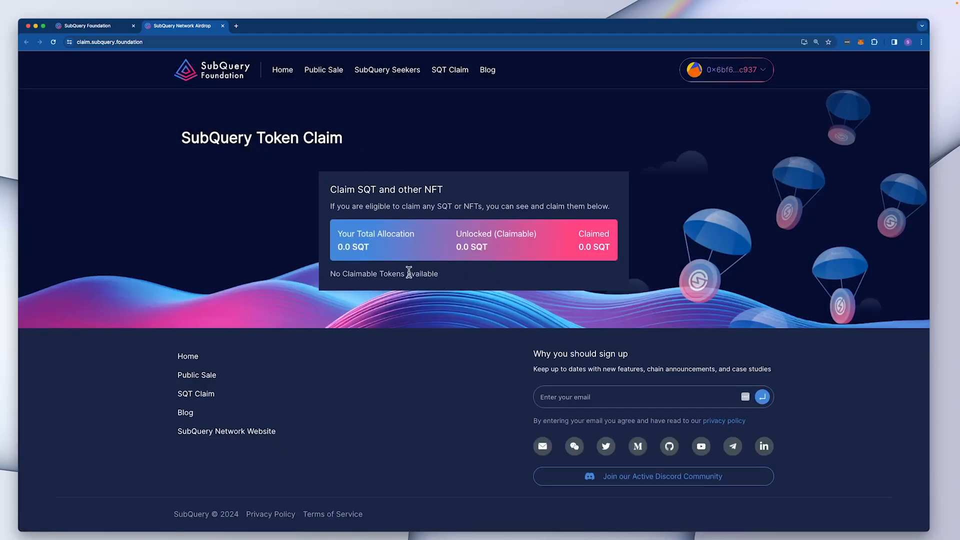
mouse_move(340, 257)
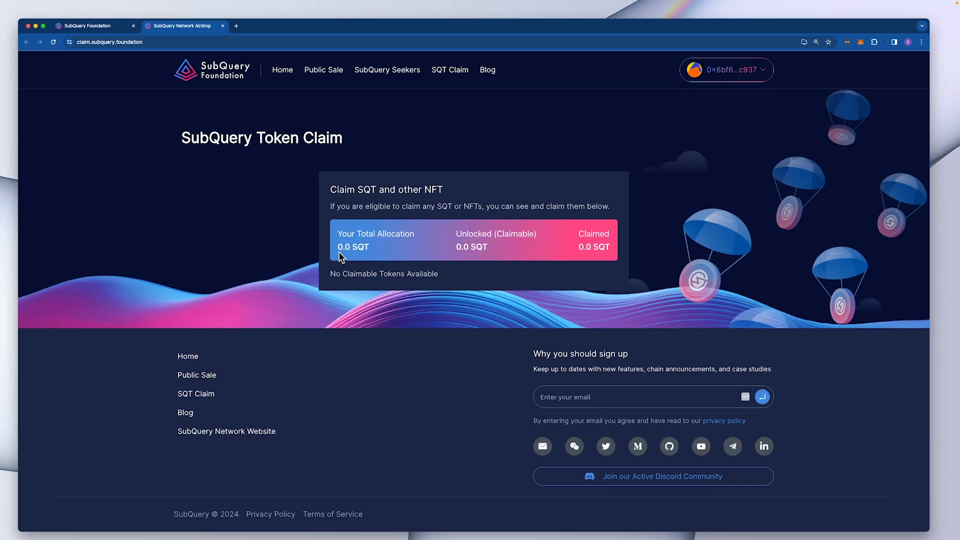
mouse_move(372, 259)
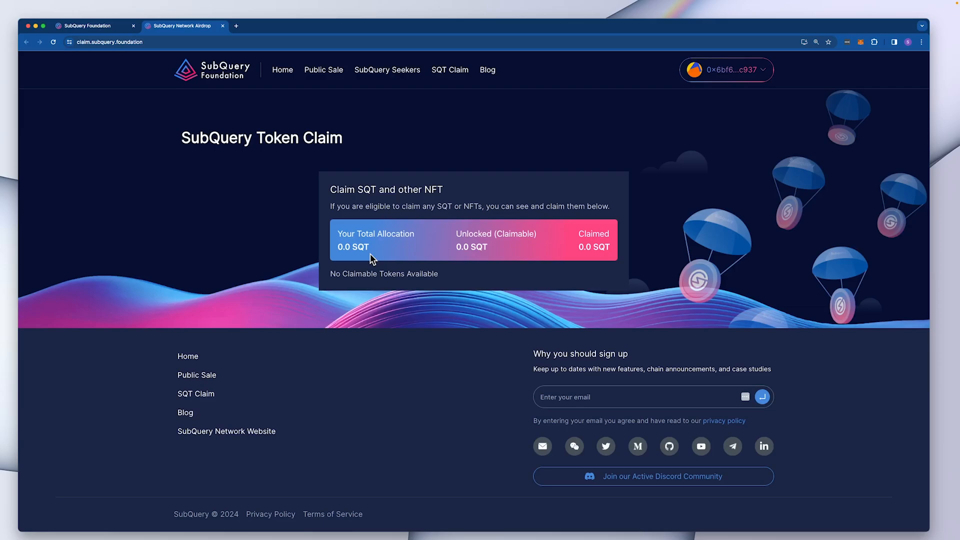
mouse_move(569, 274)
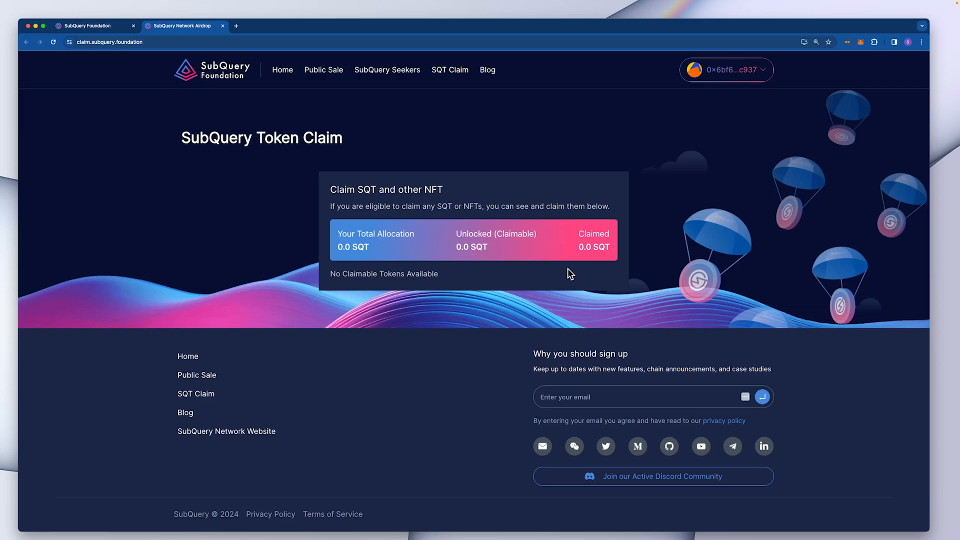